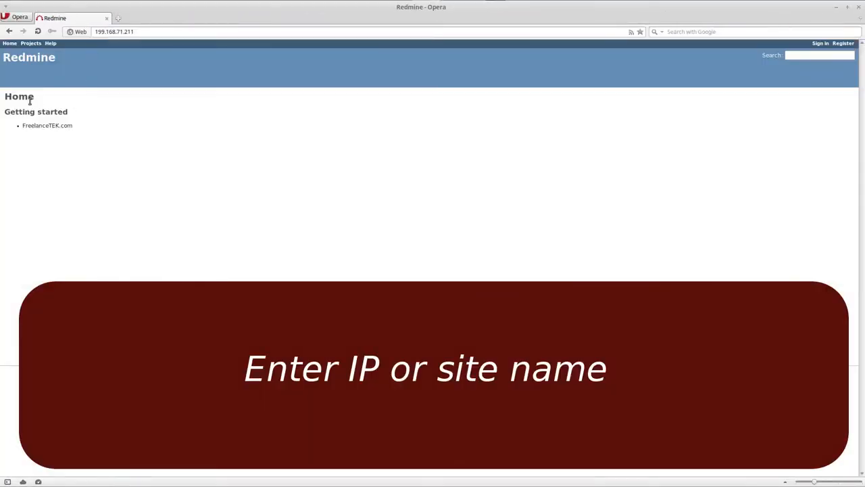
mouse_move(473, 184)
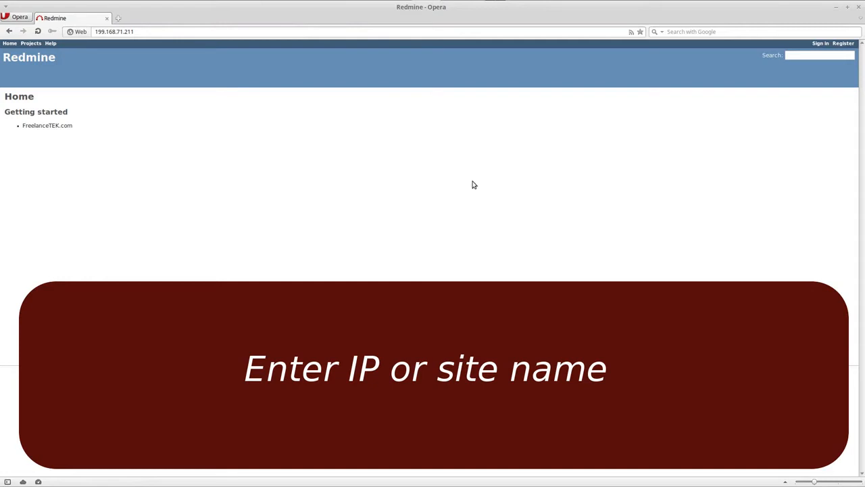
mouse_move(57, 56)
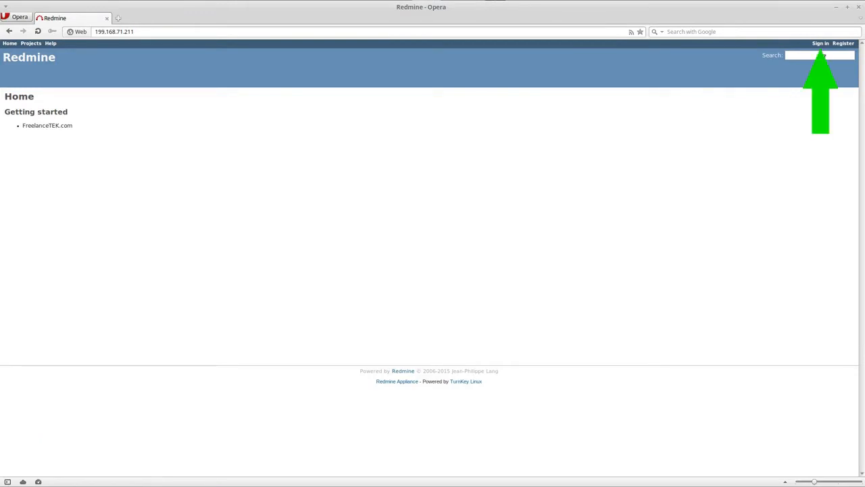
Sign in as user 'freelan' with its password and land on the home page.
click(819, 42)
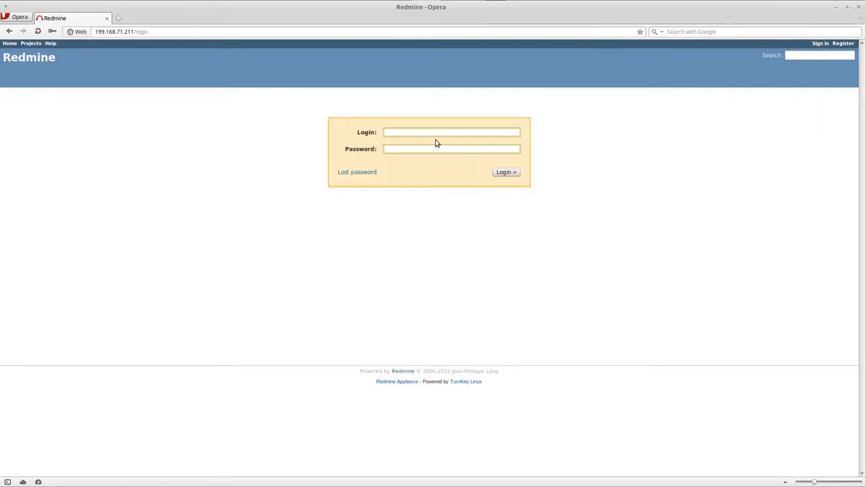
click(452, 132)
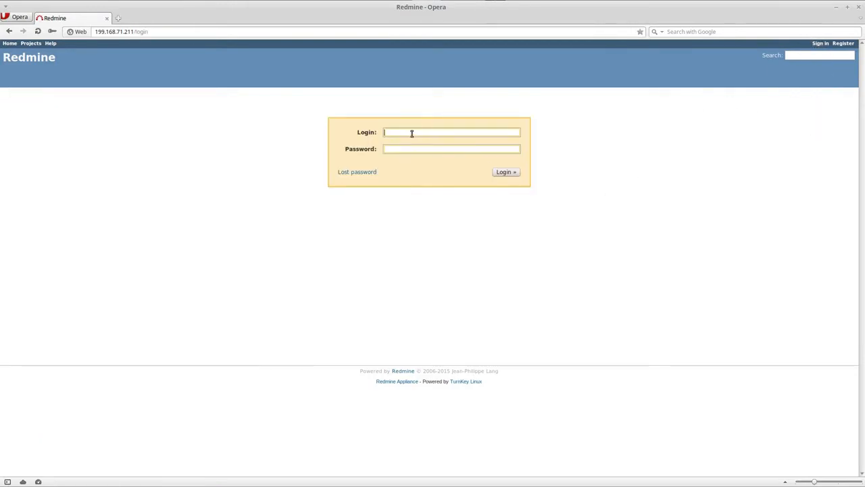
text(freelancetek)
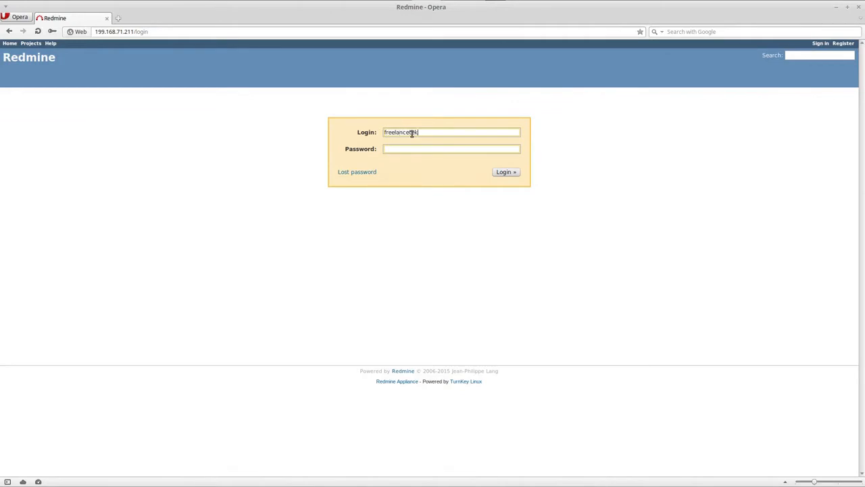
text(•••)
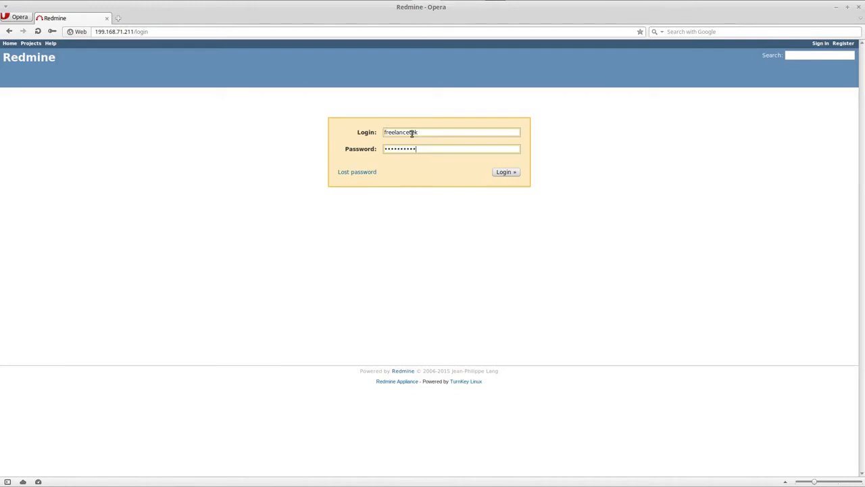
click(505, 172)
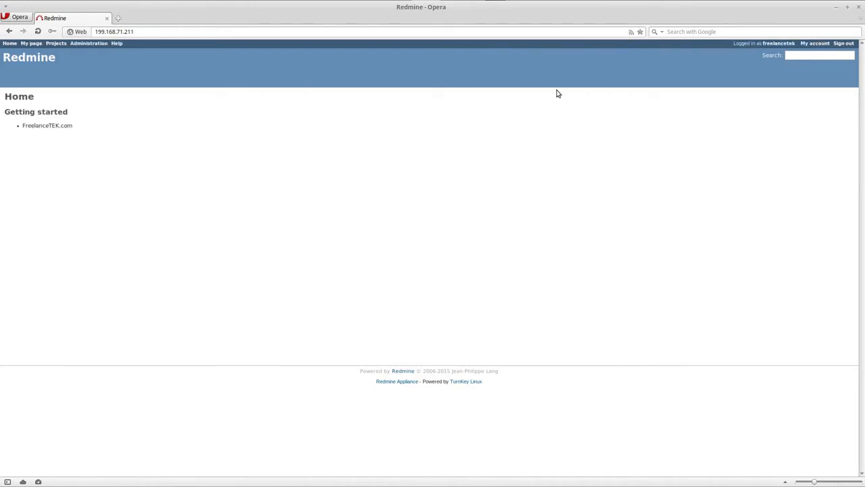
mouse_move(227, 197)
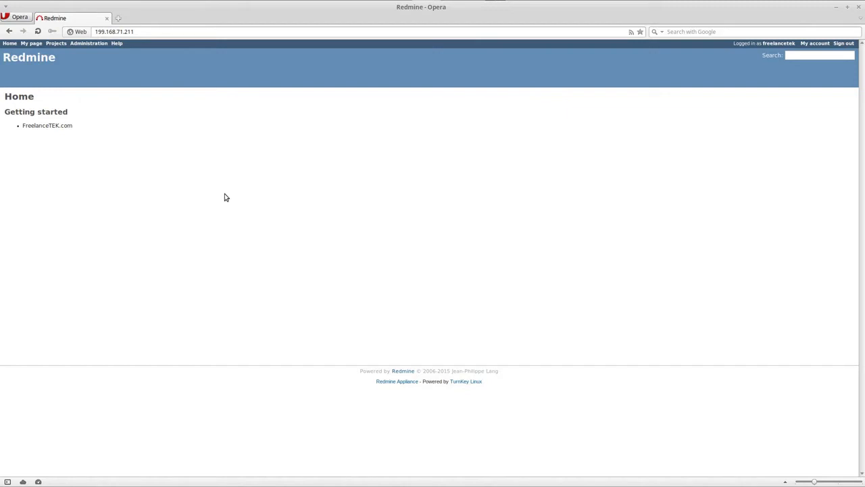
mouse_move(219, 196)
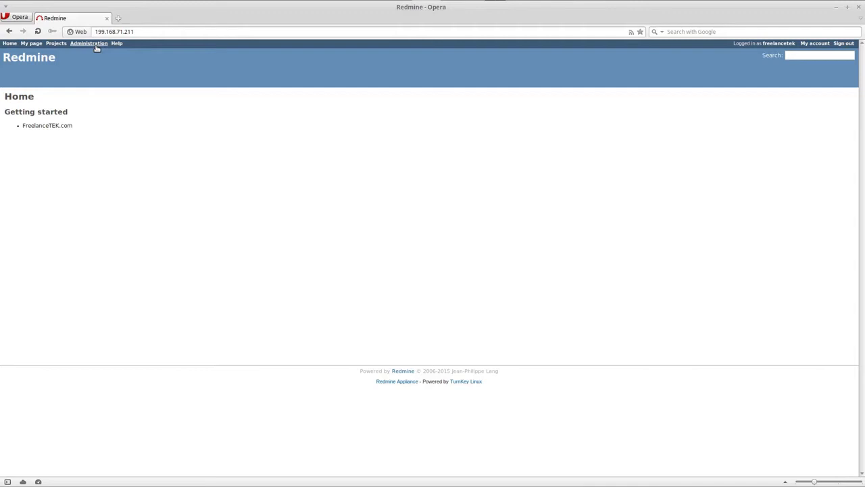
Go to the Administration page from the top menu.
click(90, 42)
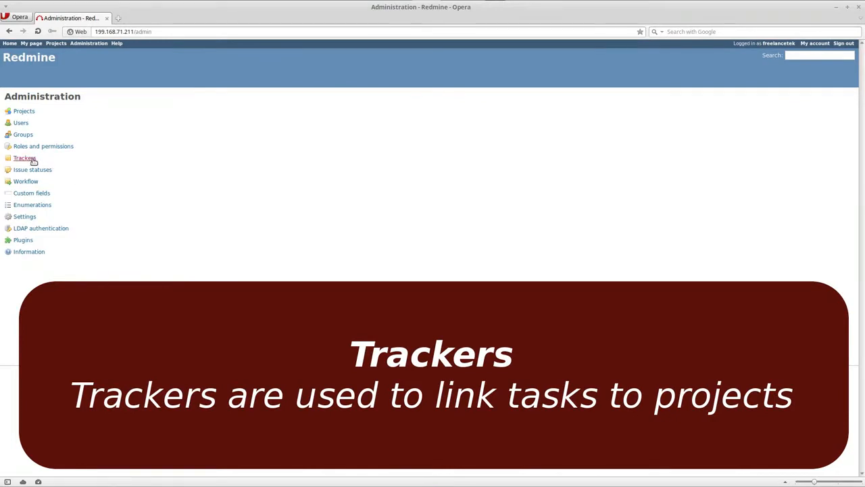
Show the empty Trackers list and start a new tracker form.
click(25, 157)
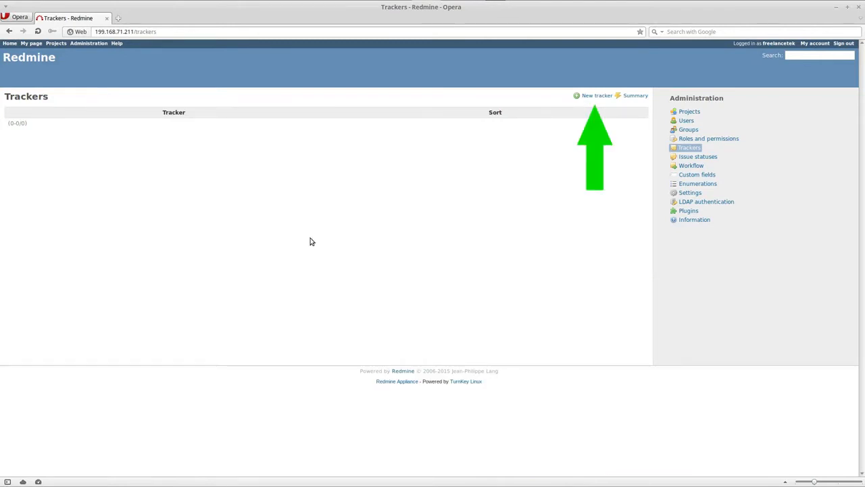
mouse_move(303, 238)
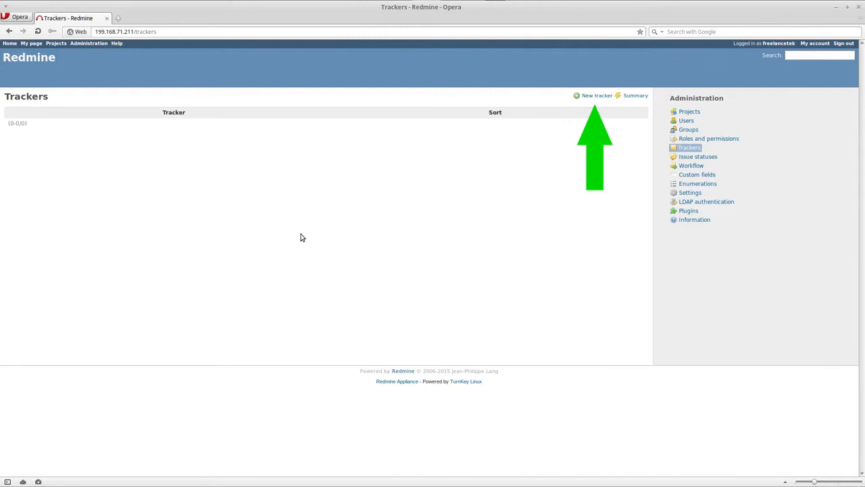
mouse_move(568, 130)
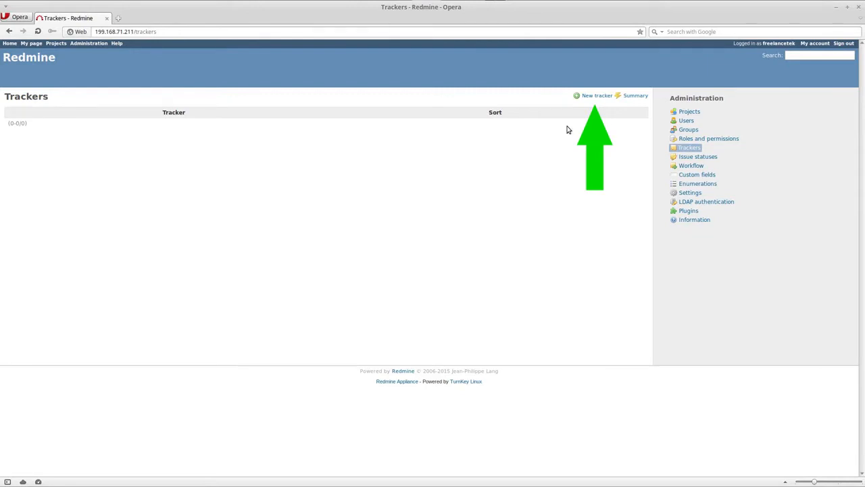
mouse_move(595, 95)
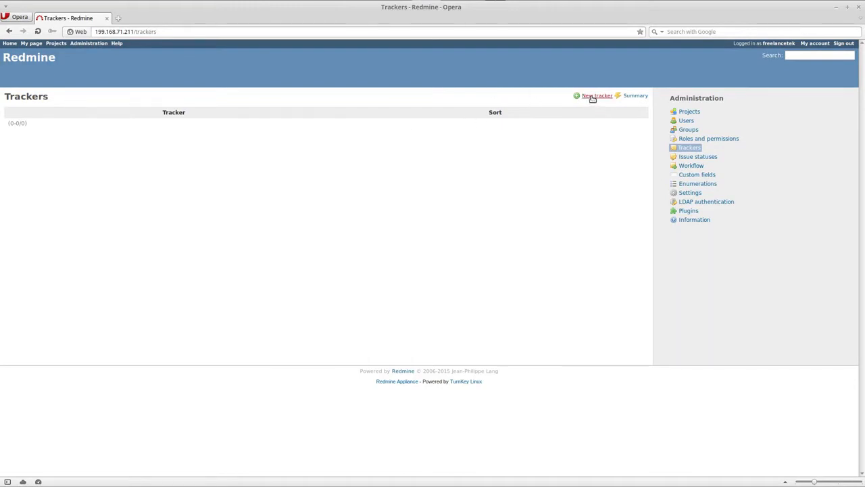
click(596, 95)
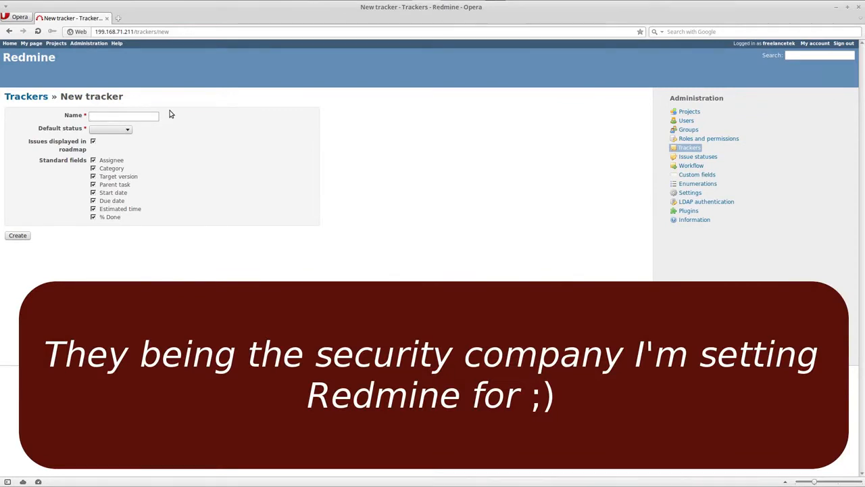
Create the tracker 'Server/Workstation' with default status New.
text(Server)
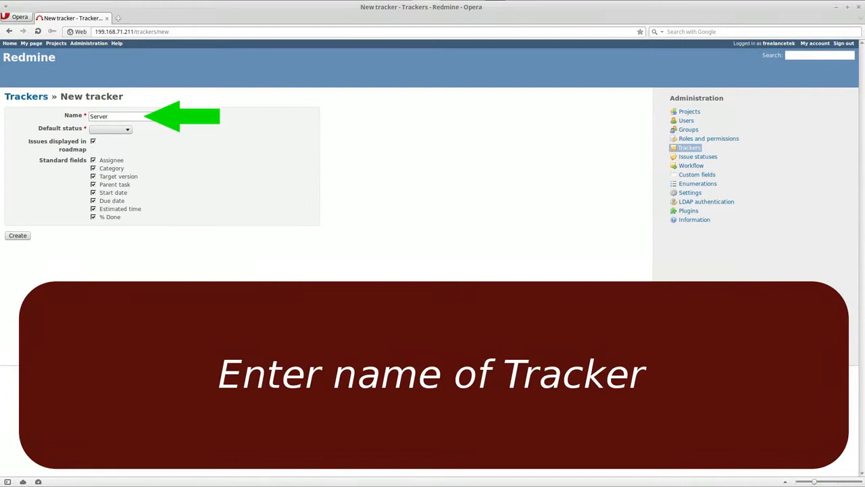
text(/Wo)
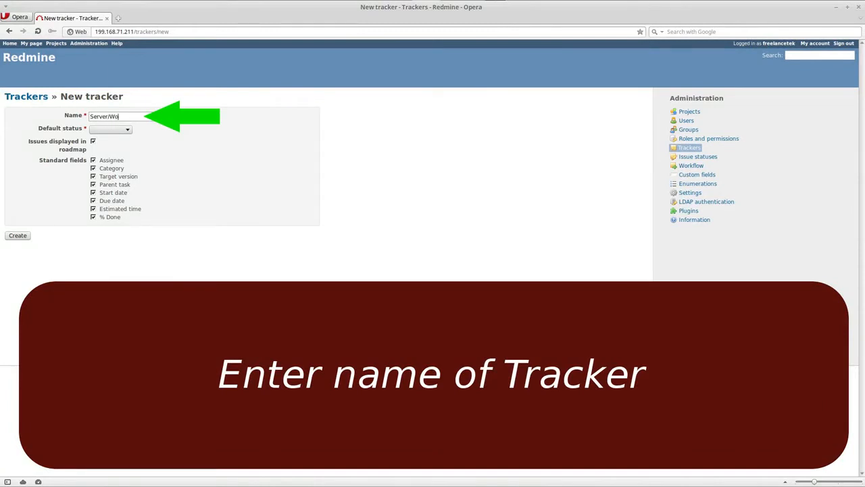
text(rkstation)
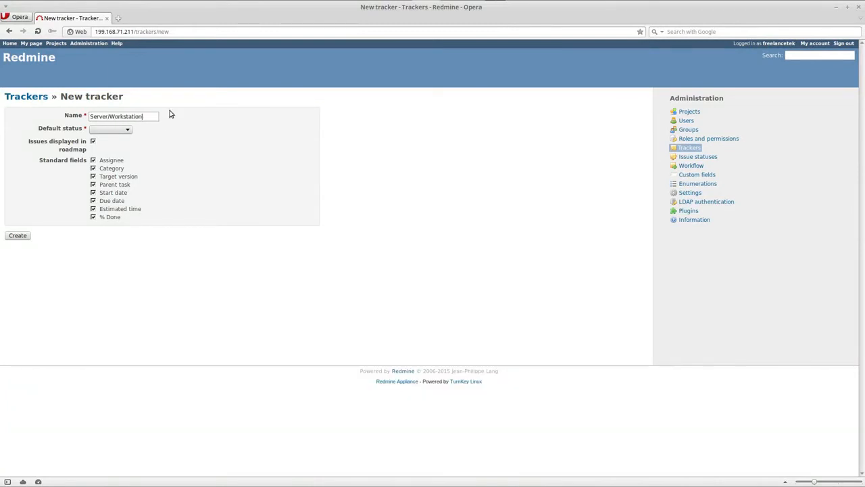
click(110, 129)
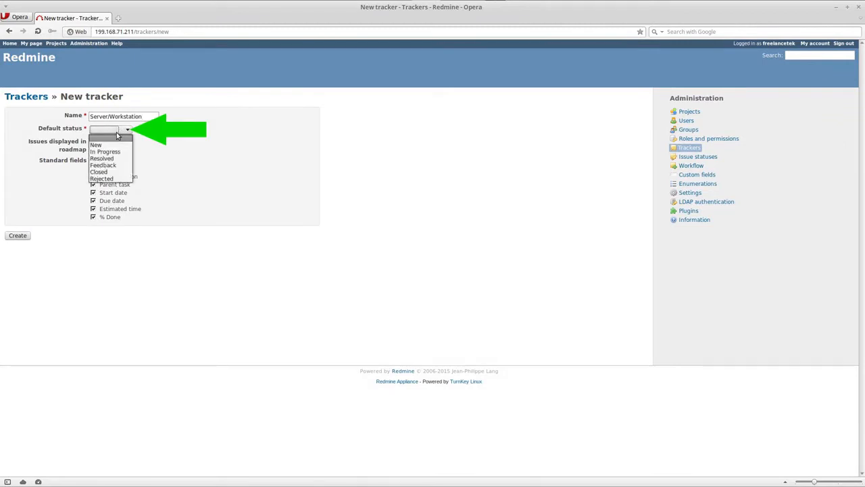
click(94, 145)
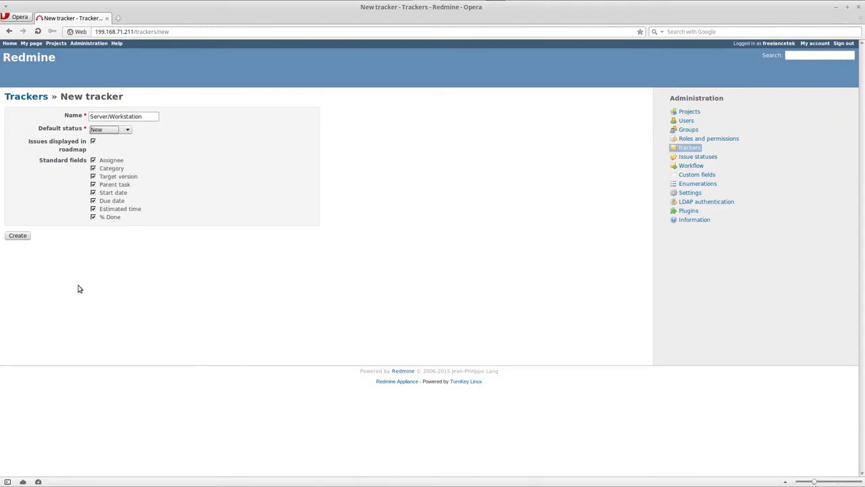
click(18, 235)
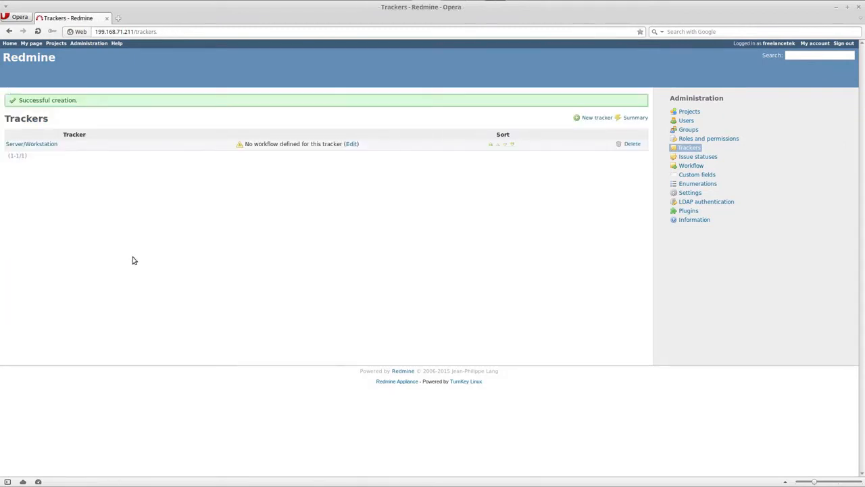
mouse_move(502, 194)
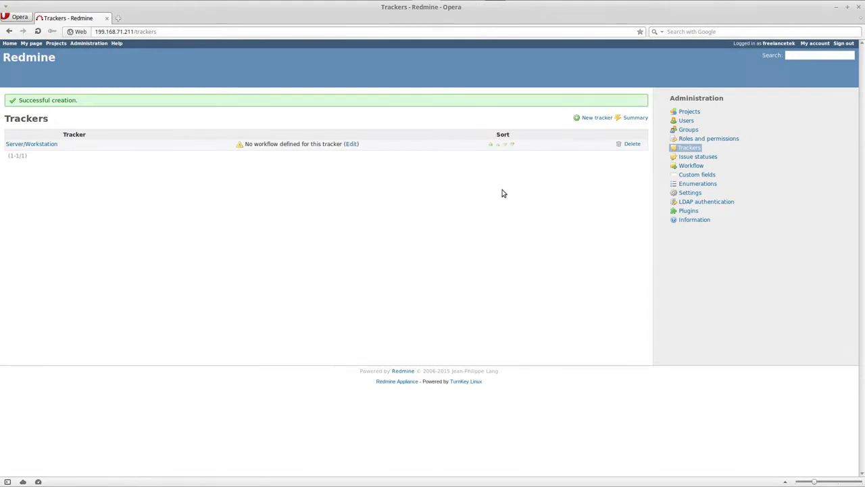
Create the next tracker in the remaining series (Panel, Camera, ... Rack).
click(597, 116)
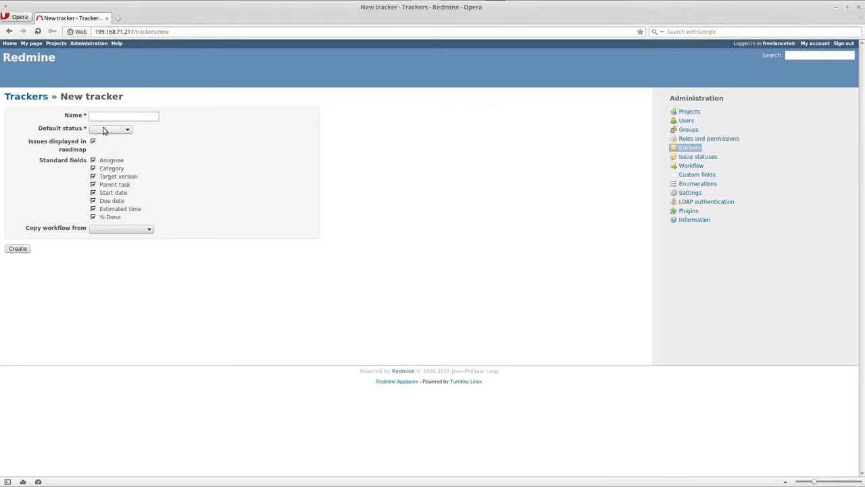
click(18, 249)
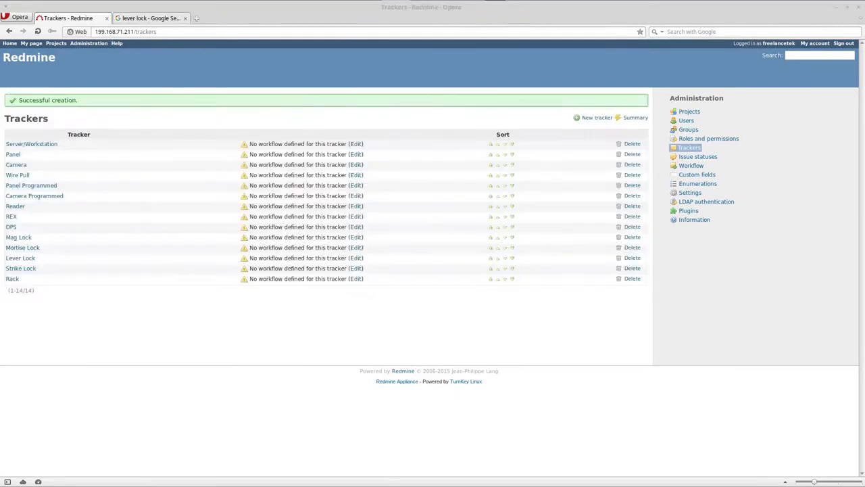
mouse_move(228, 283)
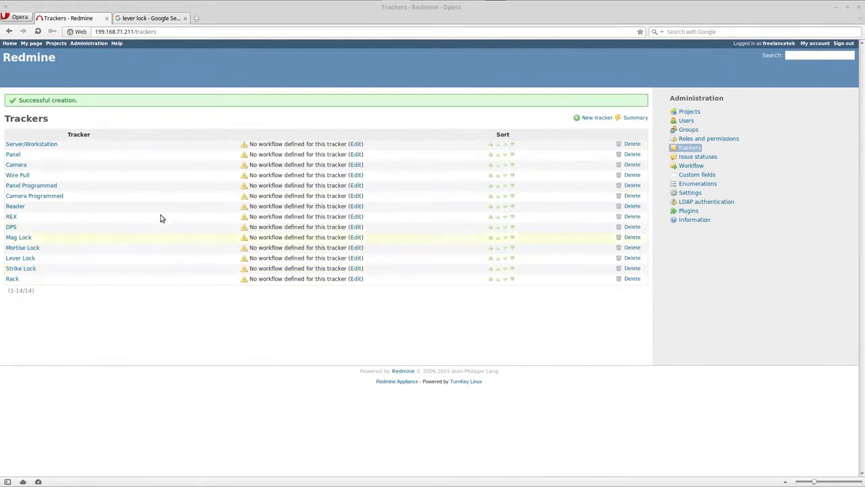
mouse_move(97, 165)
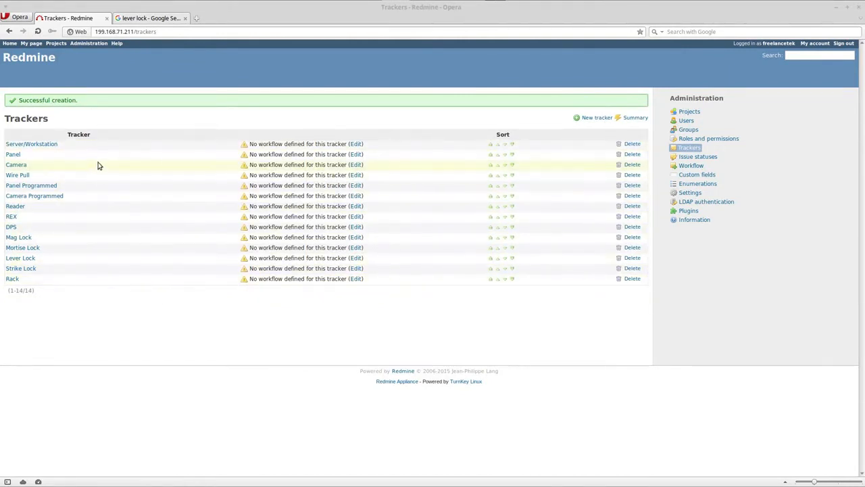
mouse_move(65, 328)
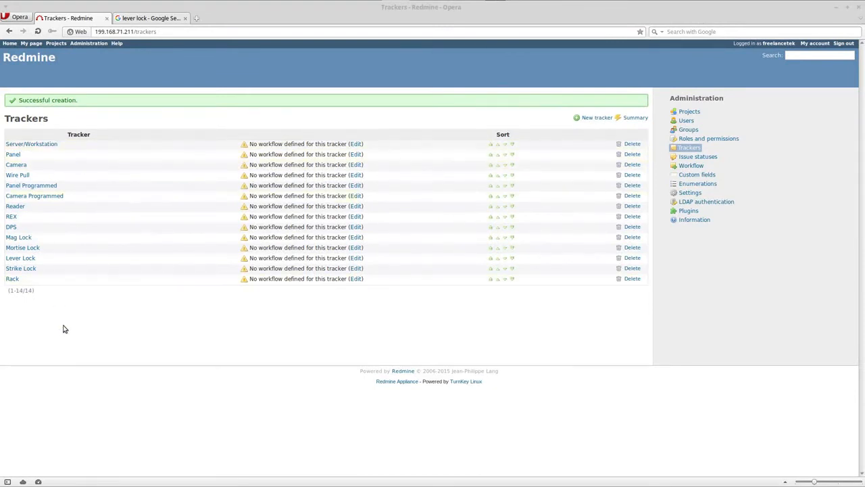
mouse_move(66, 181)
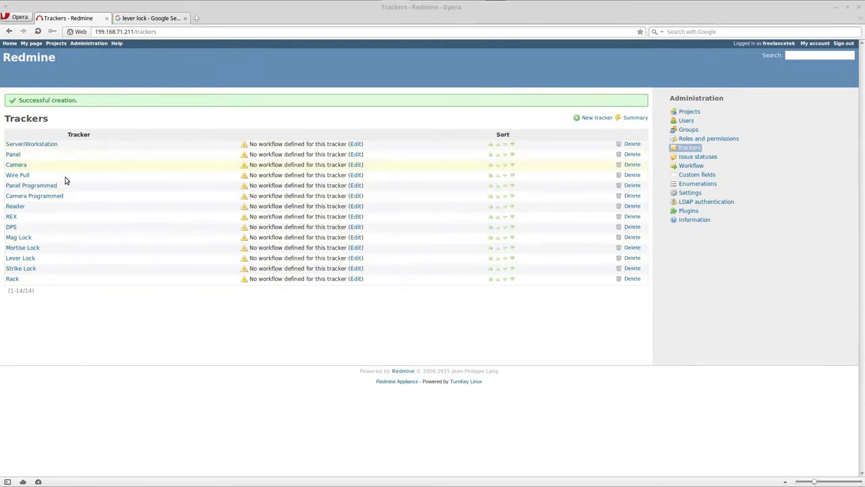
mouse_move(31, 143)
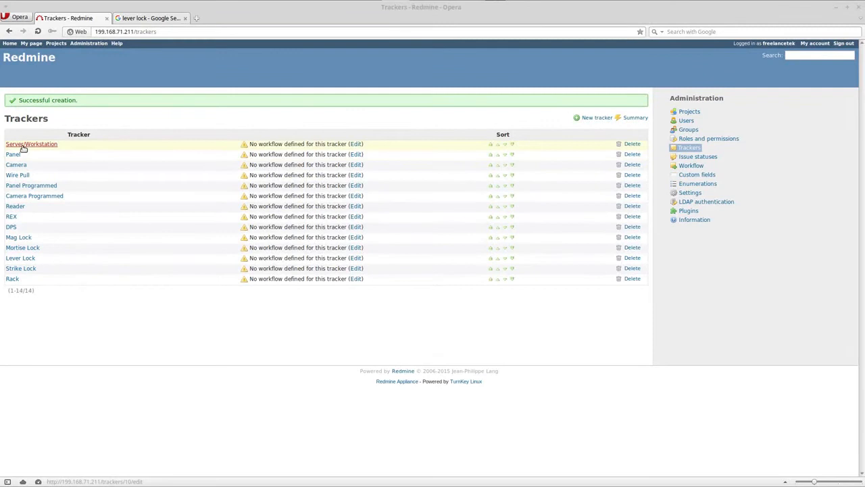
mouse_move(27, 174)
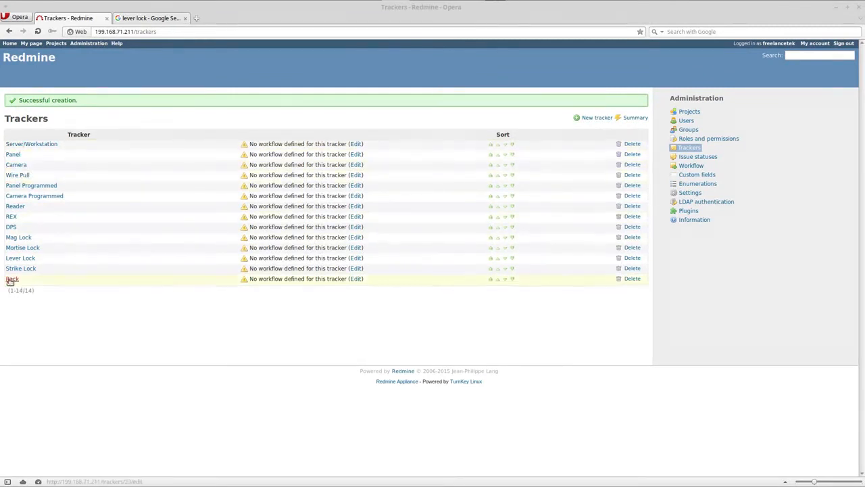
mouse_move(28, 308)
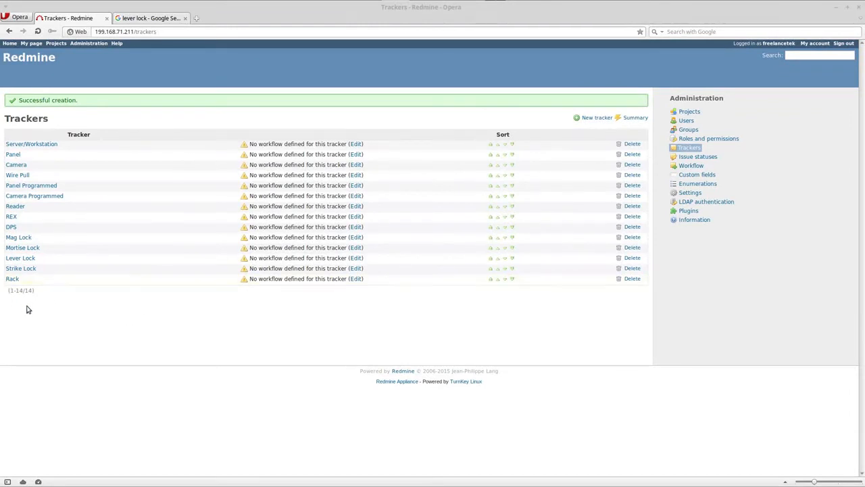
mouse_move(86, 324)
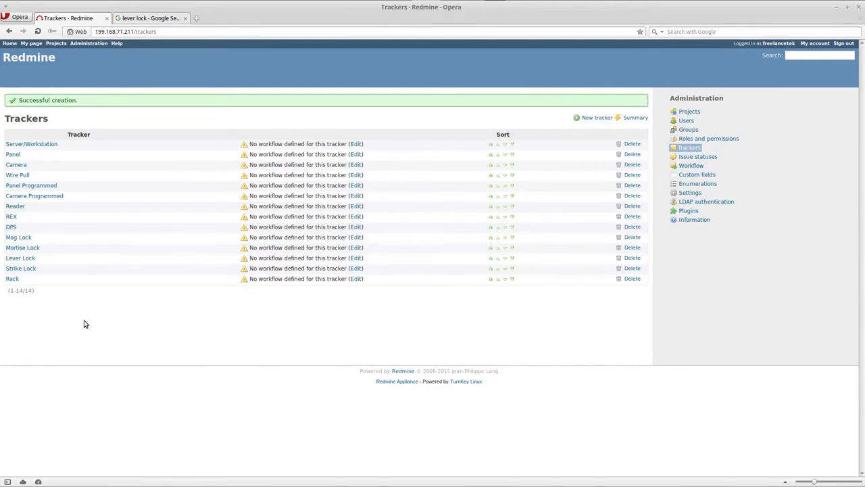
mouse_move(284, 174)
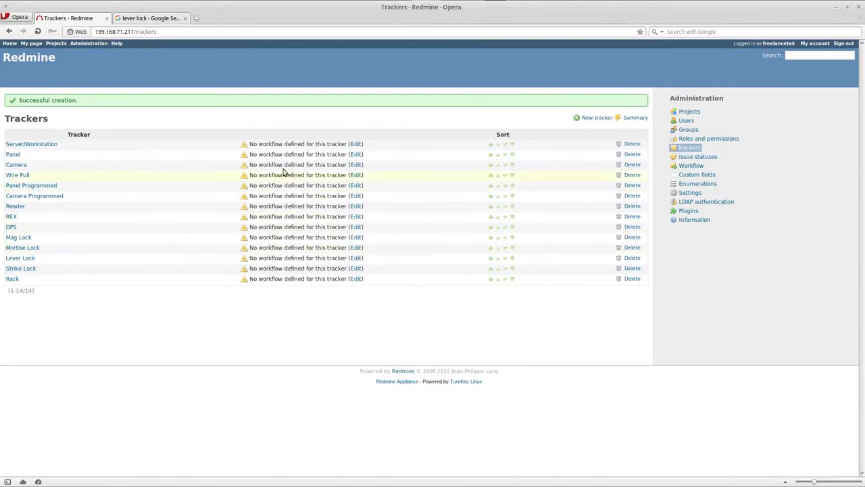
mouse_move(395, 303)
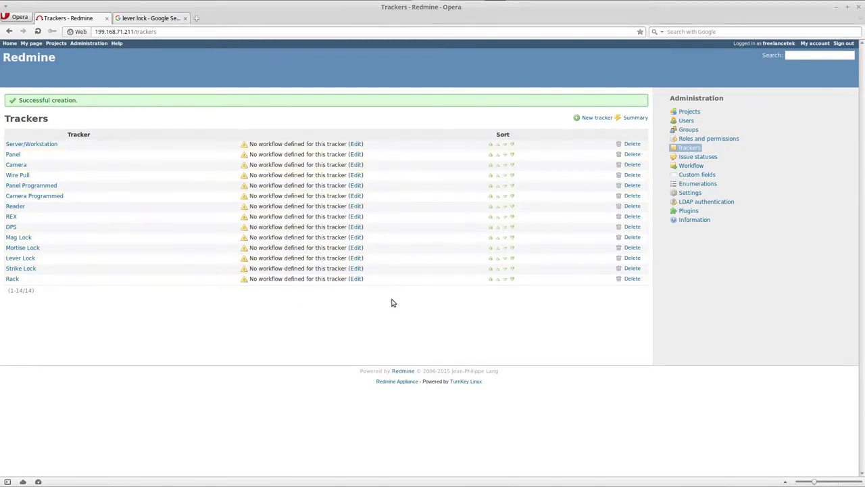
mouse_move(254, 143)
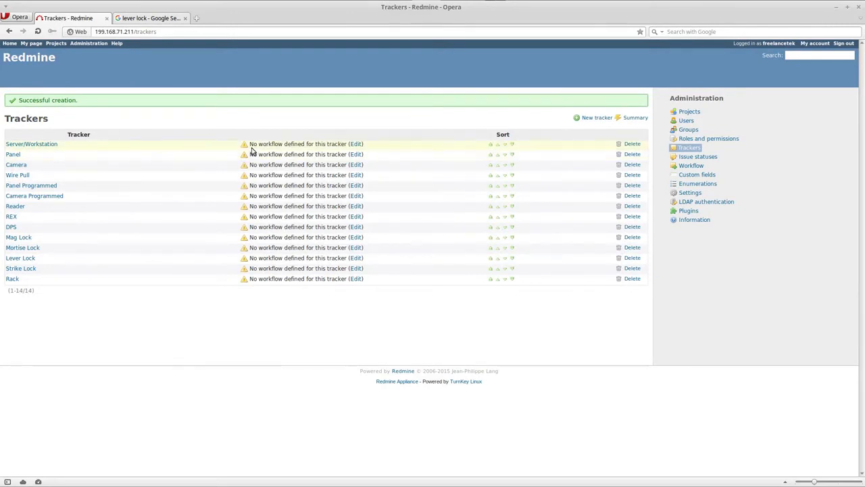
mouse_move(284, 151)
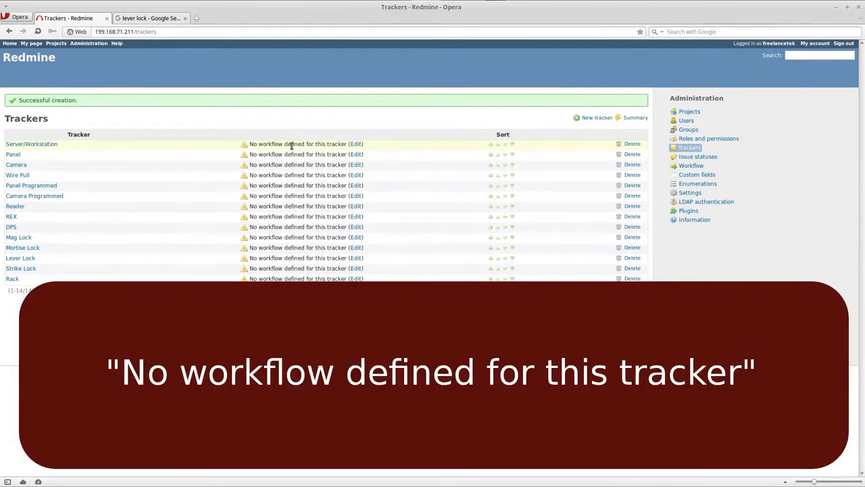
mouse_move(392, 262)
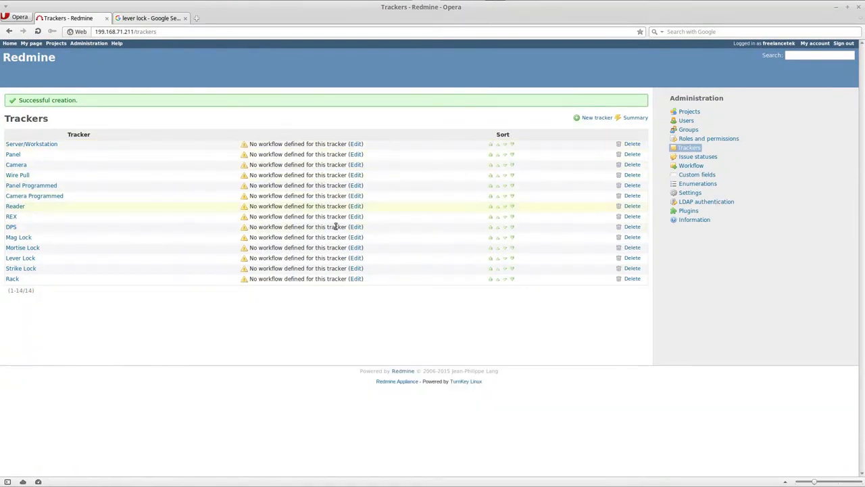
mouse_move(305, 184)
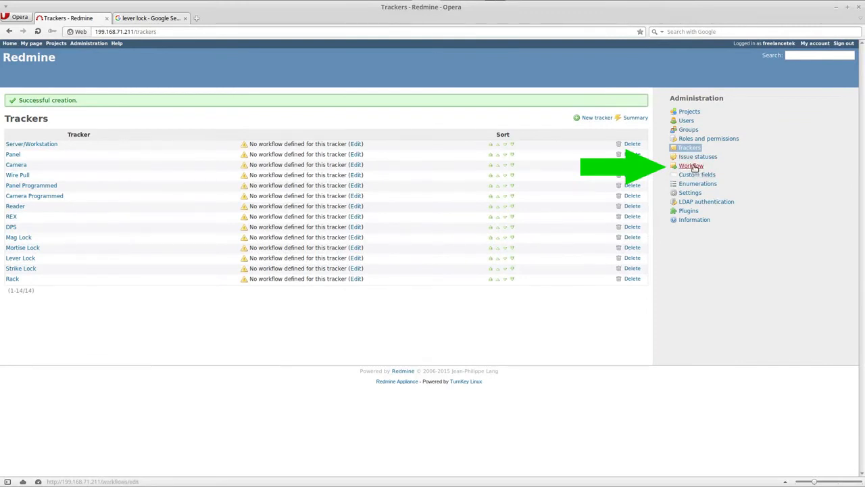
Edit the workflow for the Manager role across all trackers.
click(691, 165)
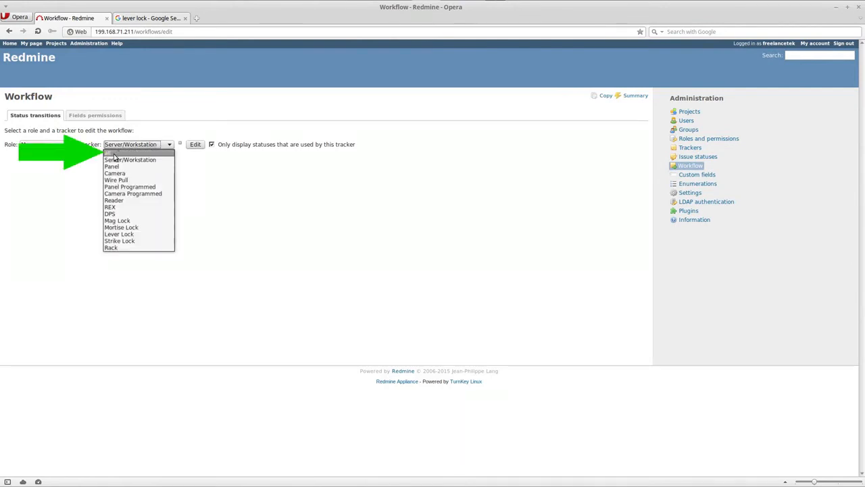
click(119, 152)
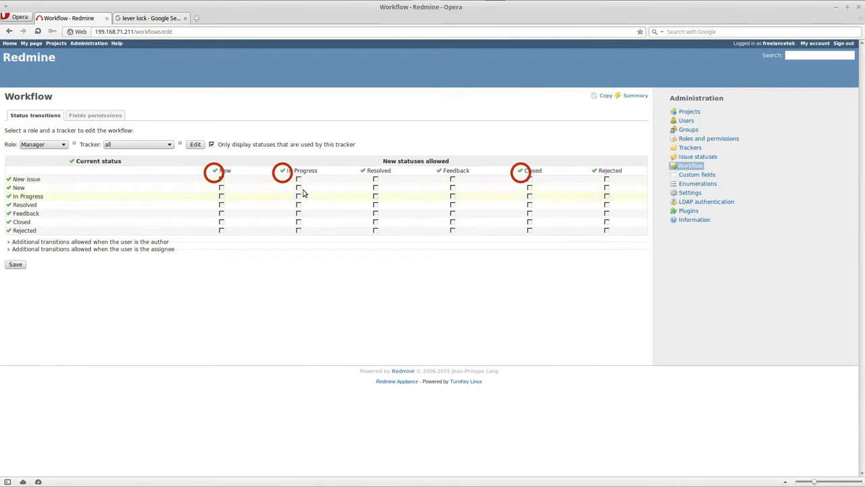
mouse_move(215, 170)
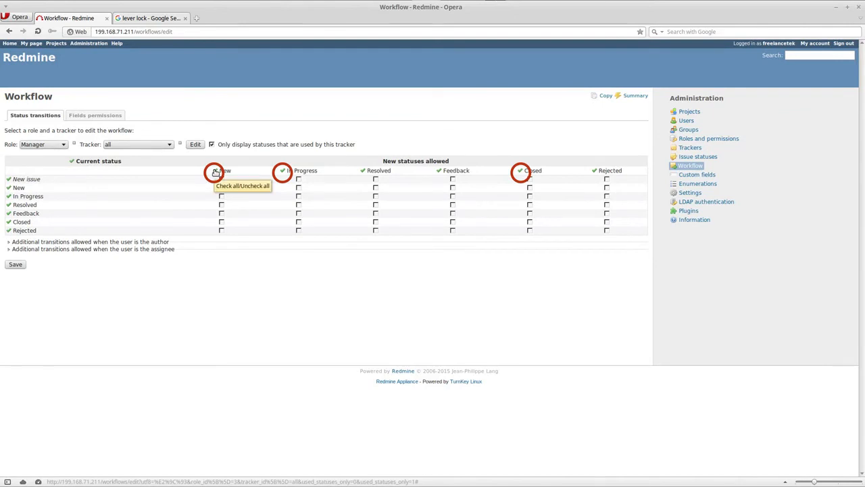
Tick New, In Progress and Closed as targets from every status, leaving Resolved off.
click(225, 171)
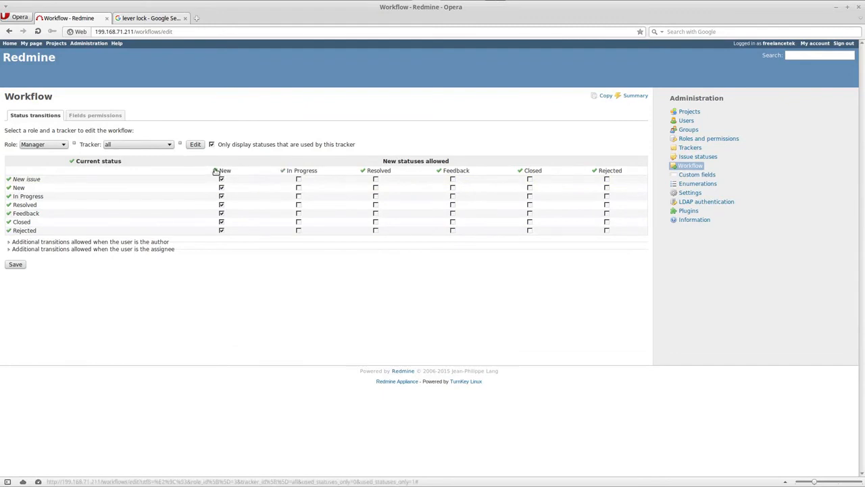
click(302, 170)
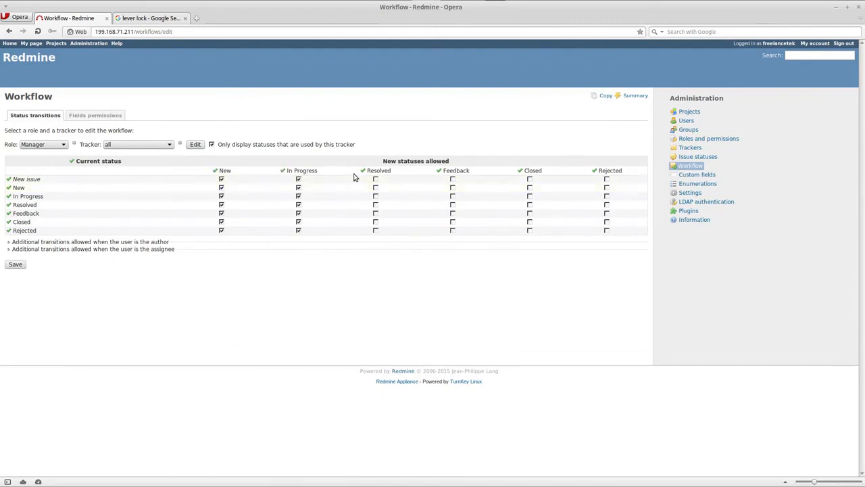
mouse_move(362, 170)
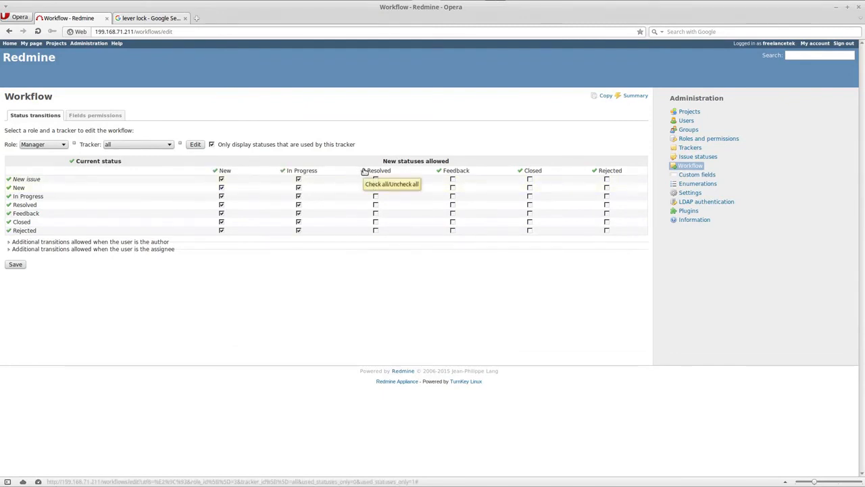
click(378, 170)
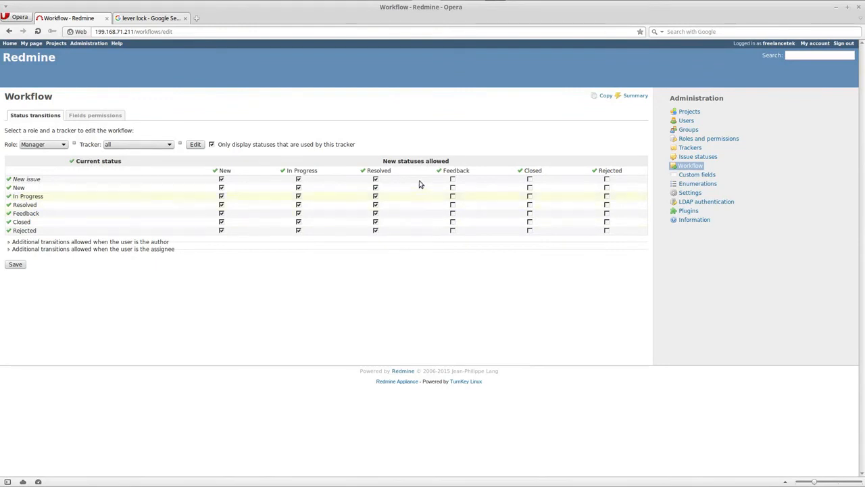
mouse_move(371, 192)
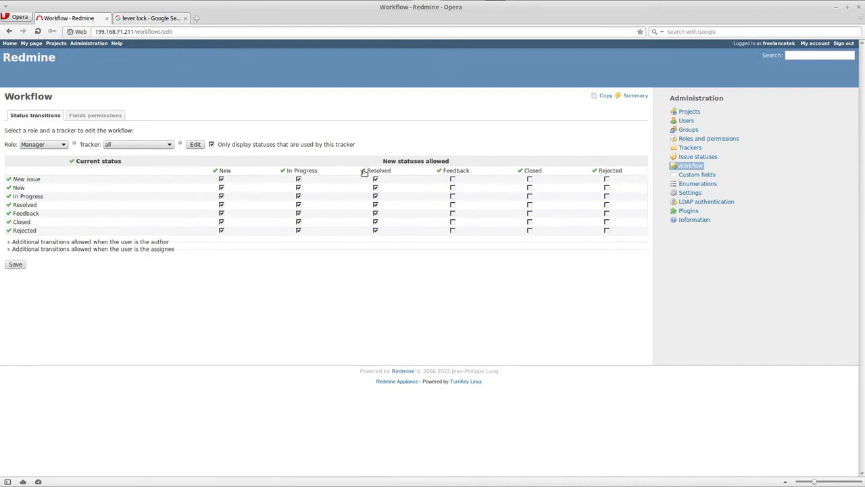
click(375, 170)
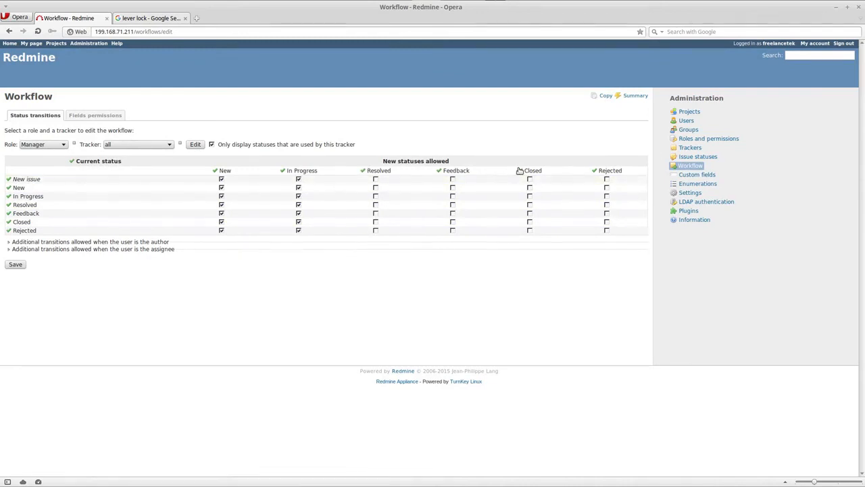
click(519, 170)
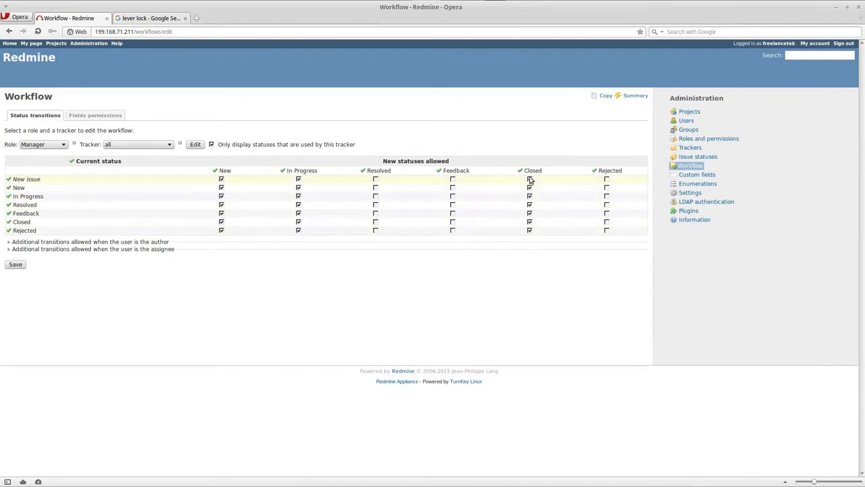
click(530, 179)
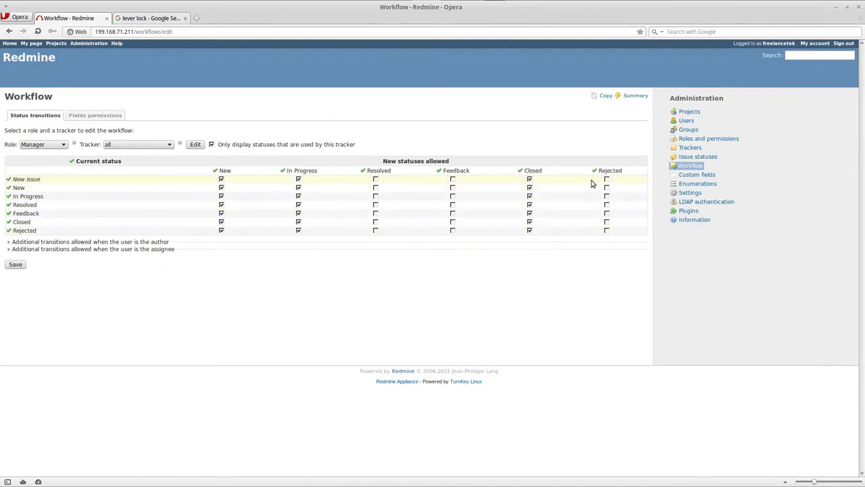
mouse_move(188, 313)
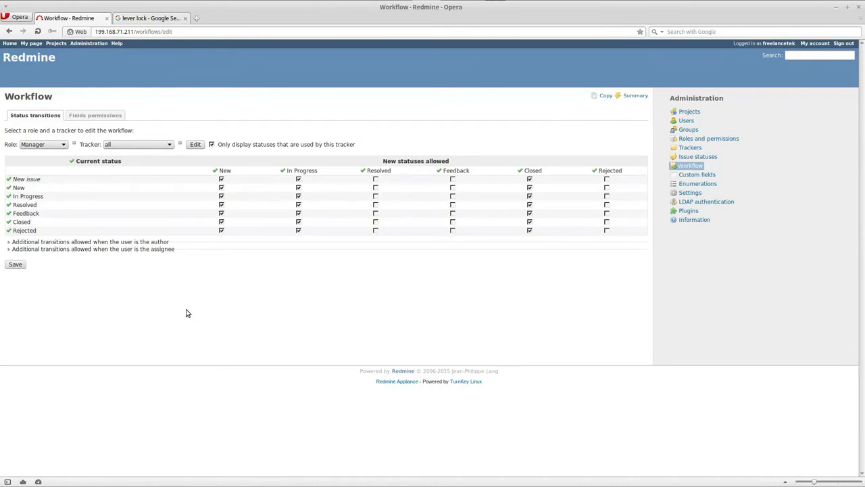
mouse_move(270, 213)
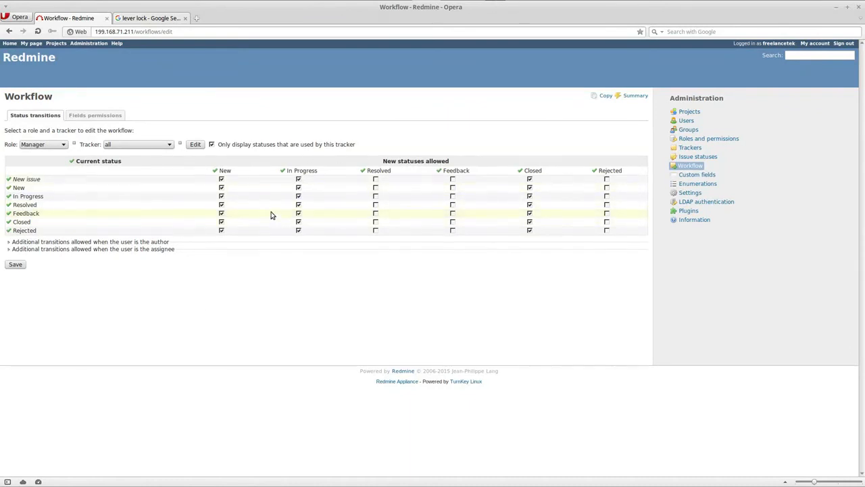
mouse_move(480, 216)
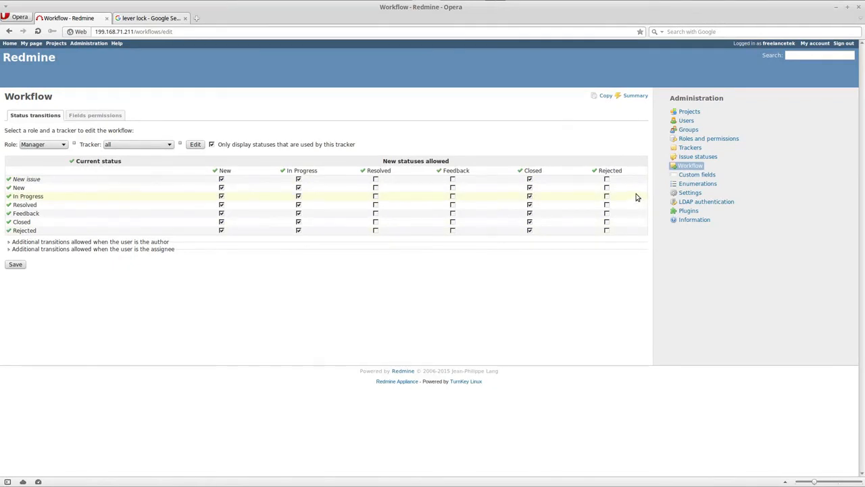
mouse_move(468, 289)
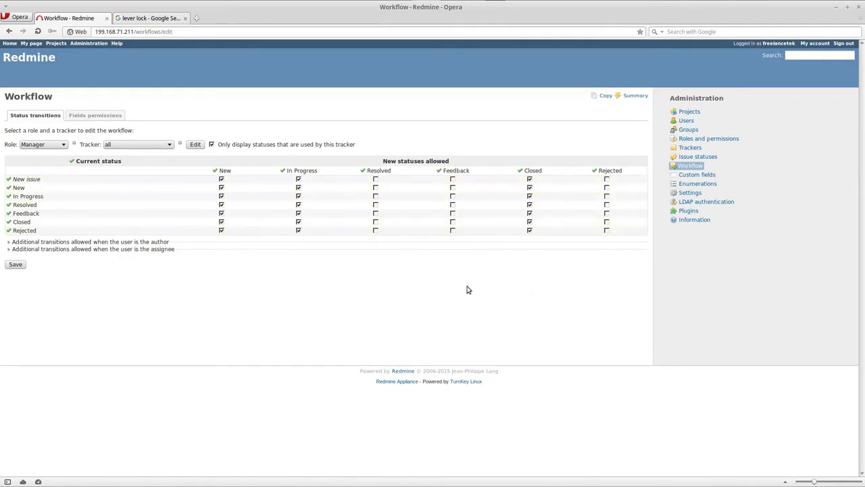
click(222, 187)
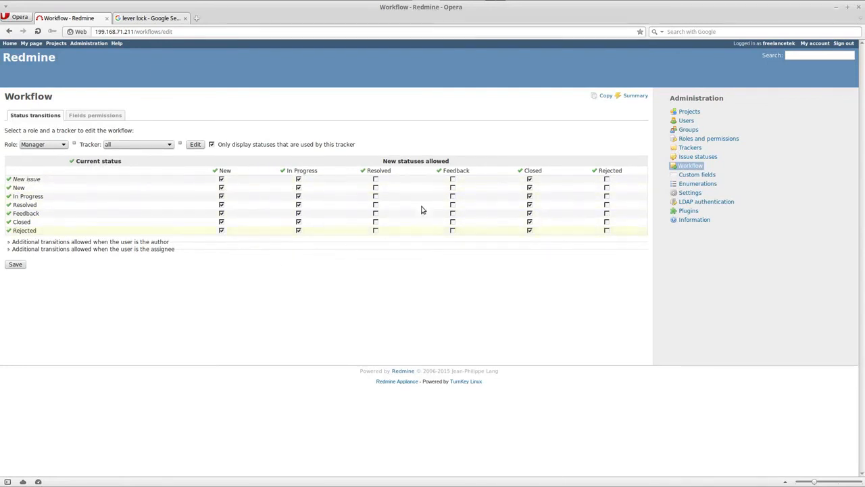
mouse_move(473, 177)
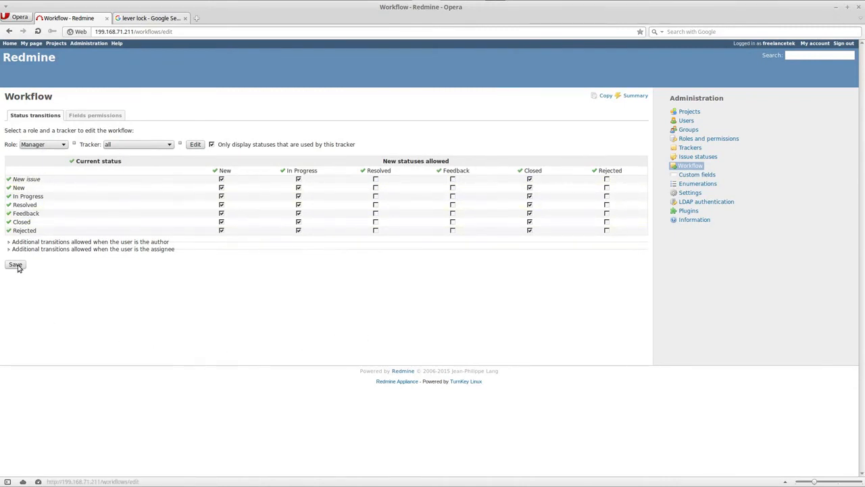
Save the Manager workflow and get the 'Successful update' message.
click(15, 264)
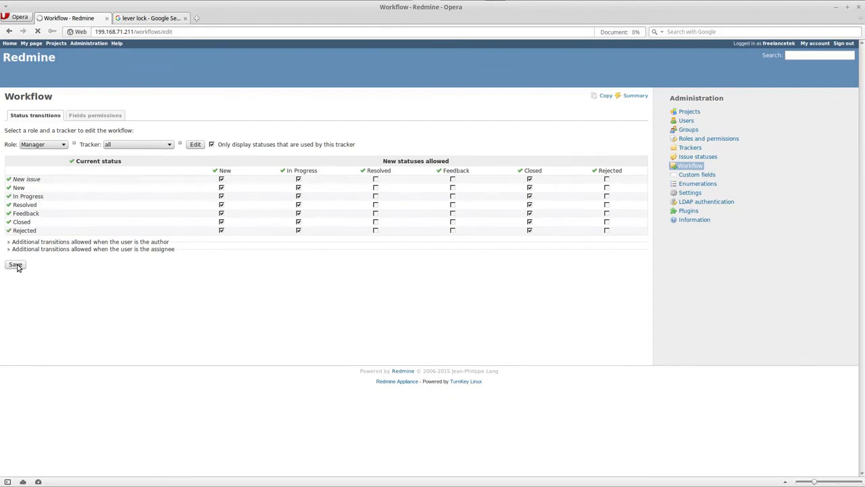
click(15, 264)
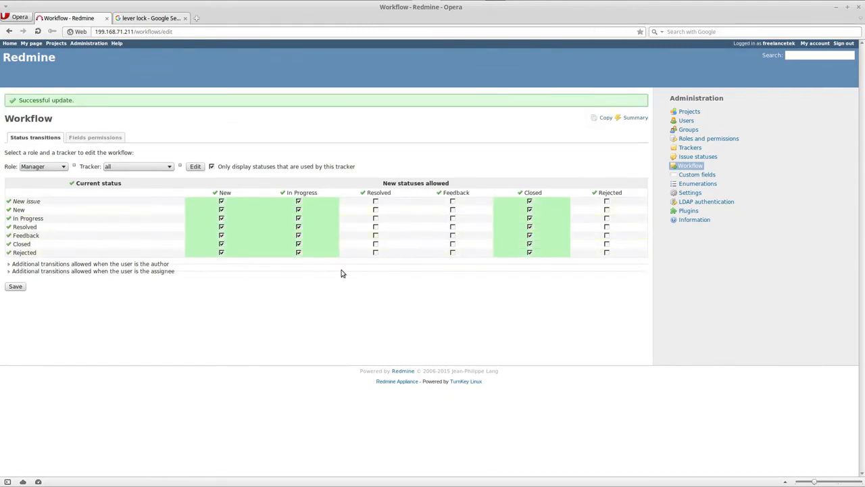
mouse_move(641, 246)
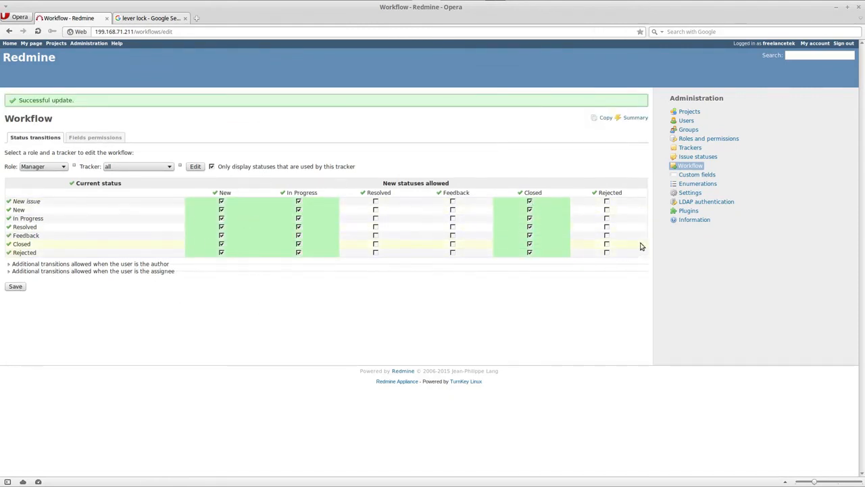
mouse_move(585, 276)
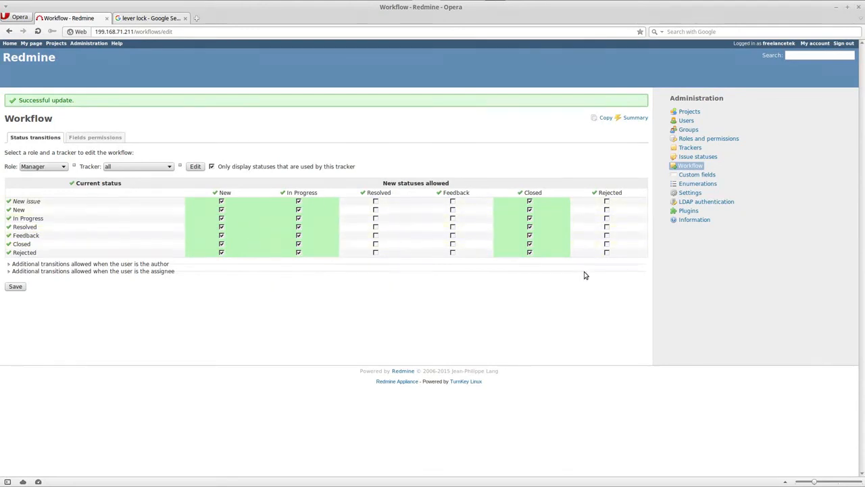
mouse_move(689, 147)
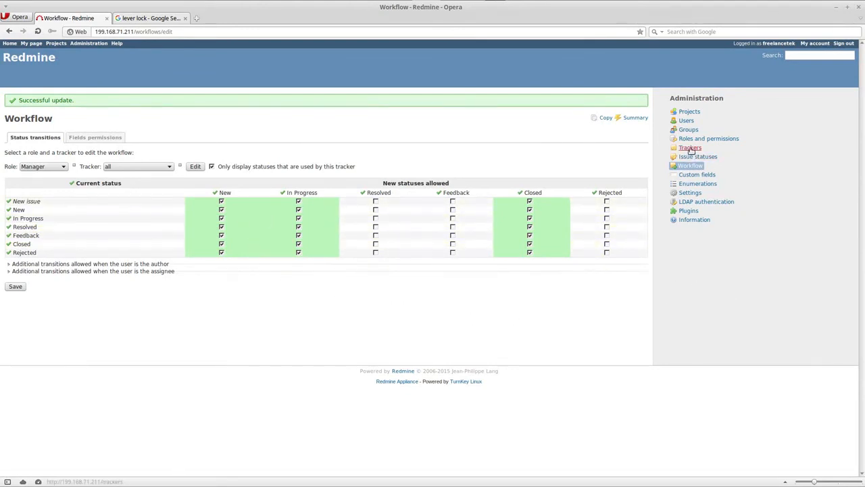
Return to the Trackers list, now free of workflow warnings.
click(690, 147)
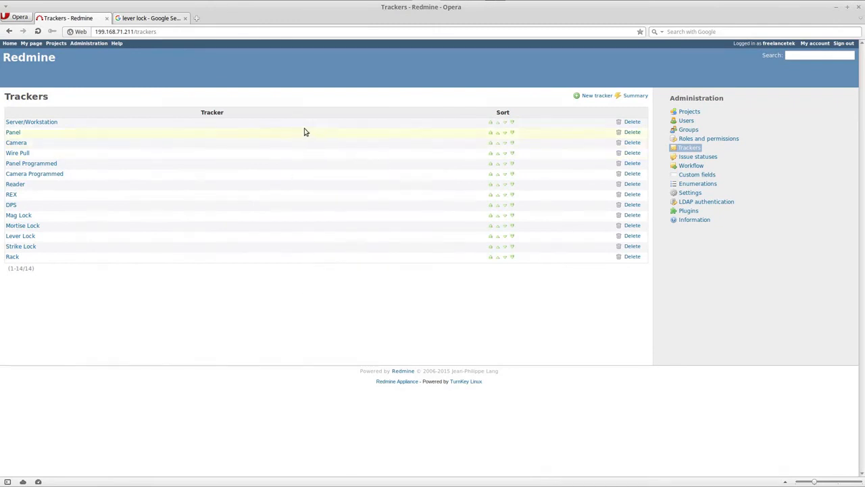
mouse_move(476, 316)
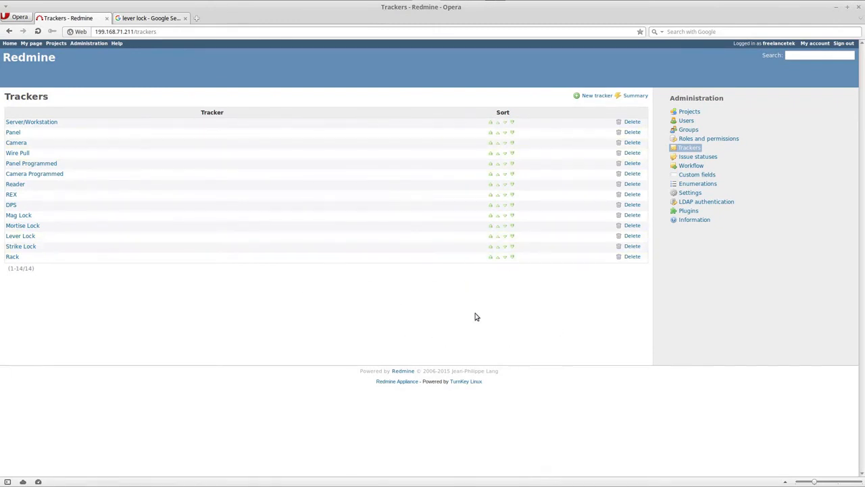